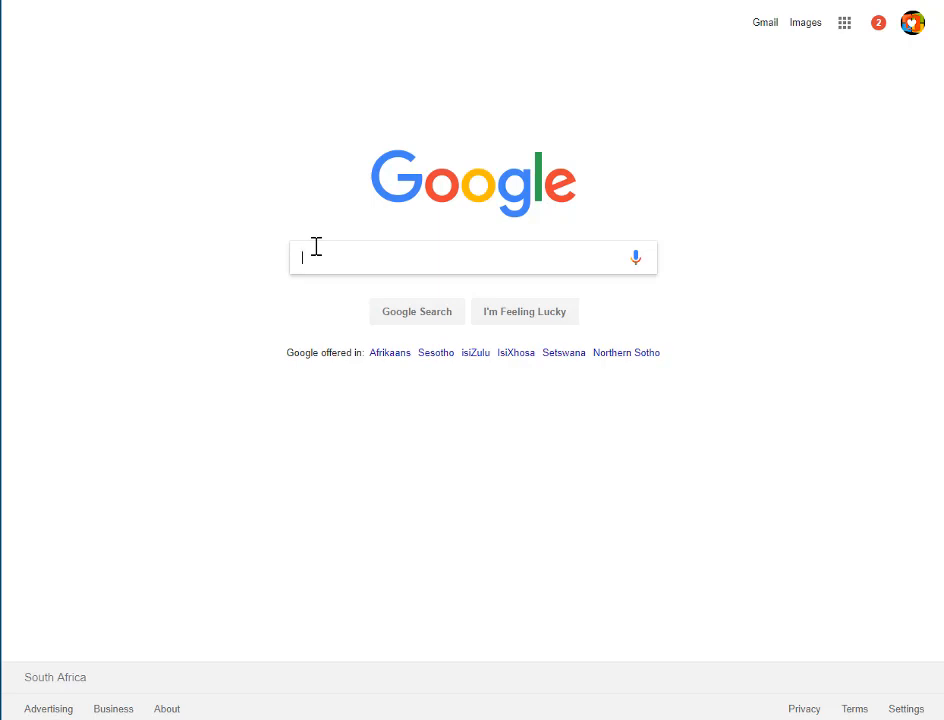
pyautogui.write('ducati monster')
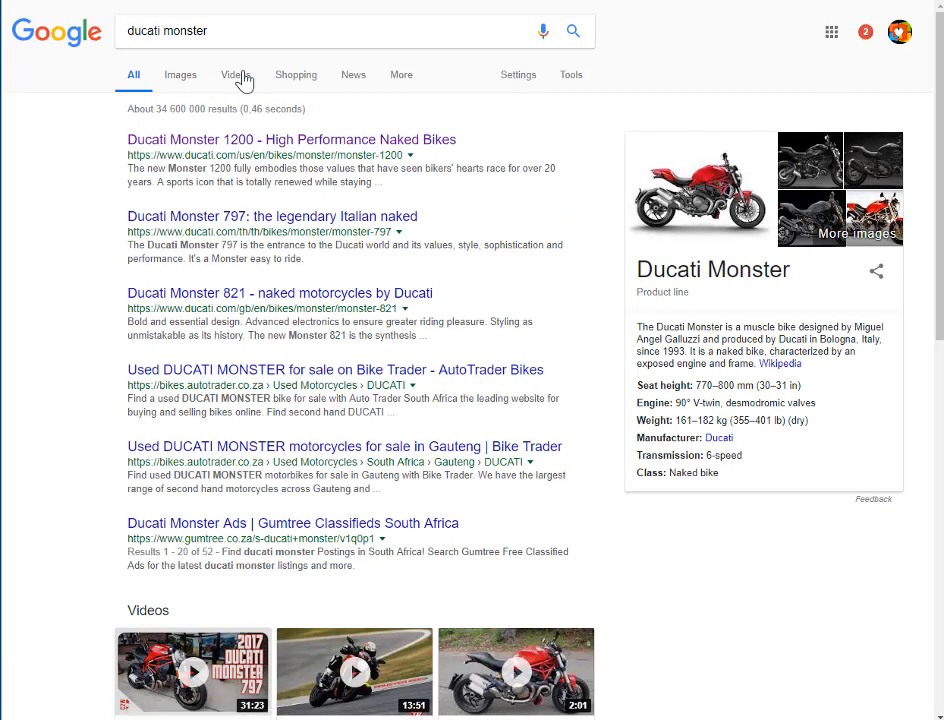
pyautogui.moveTo(72, 350)
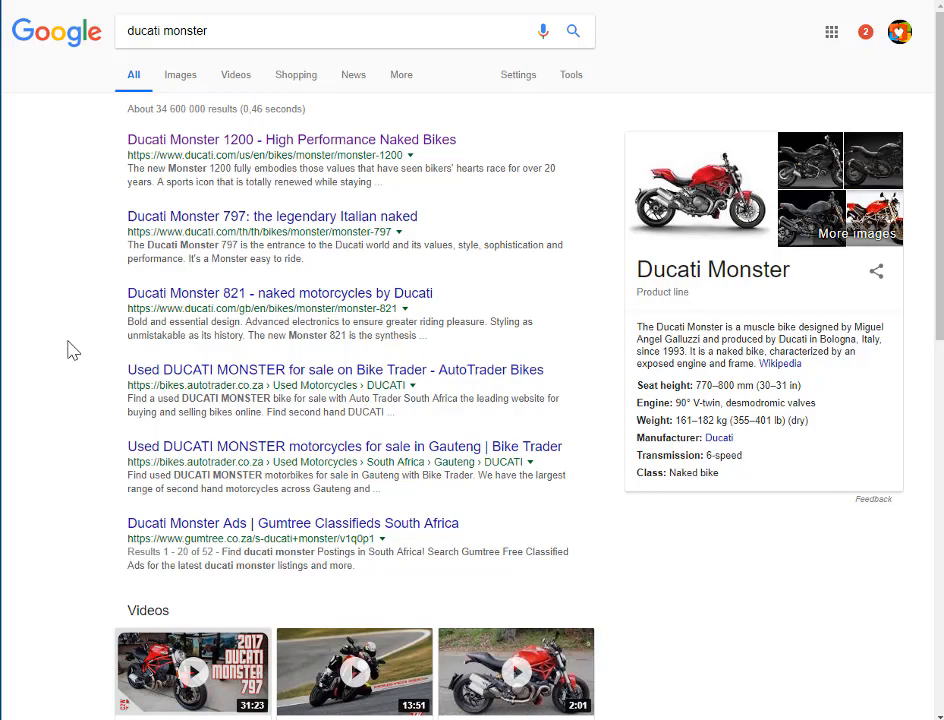
pyautogui.scroll(-3)
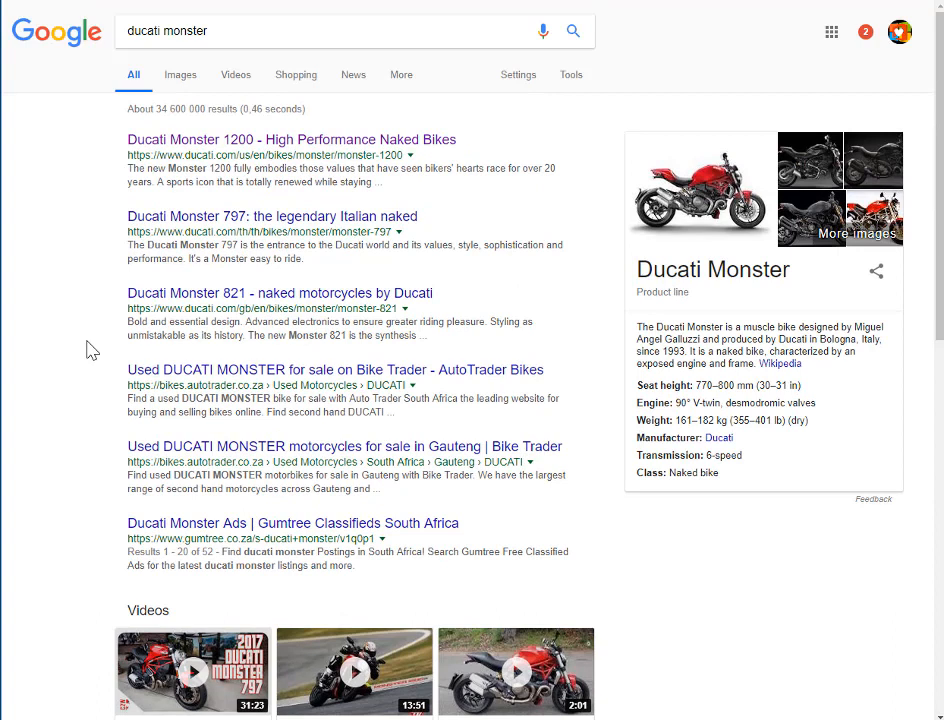
pyautogui.moveTo(80, 388)
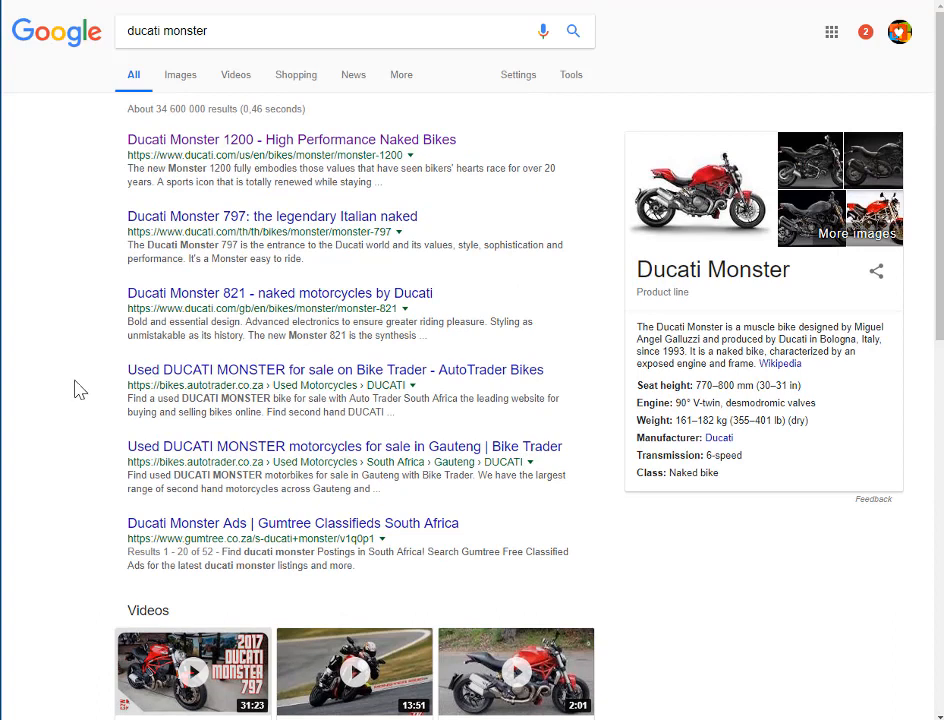
pyautogui.moveTo(204, 128)
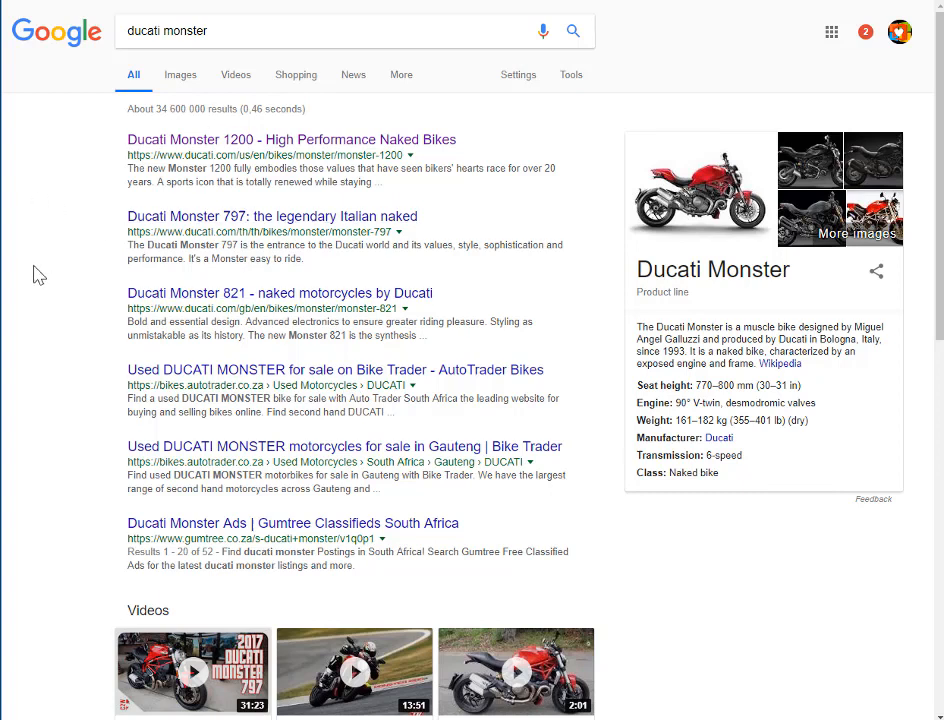
pyautogui.moveTo(84, 294)
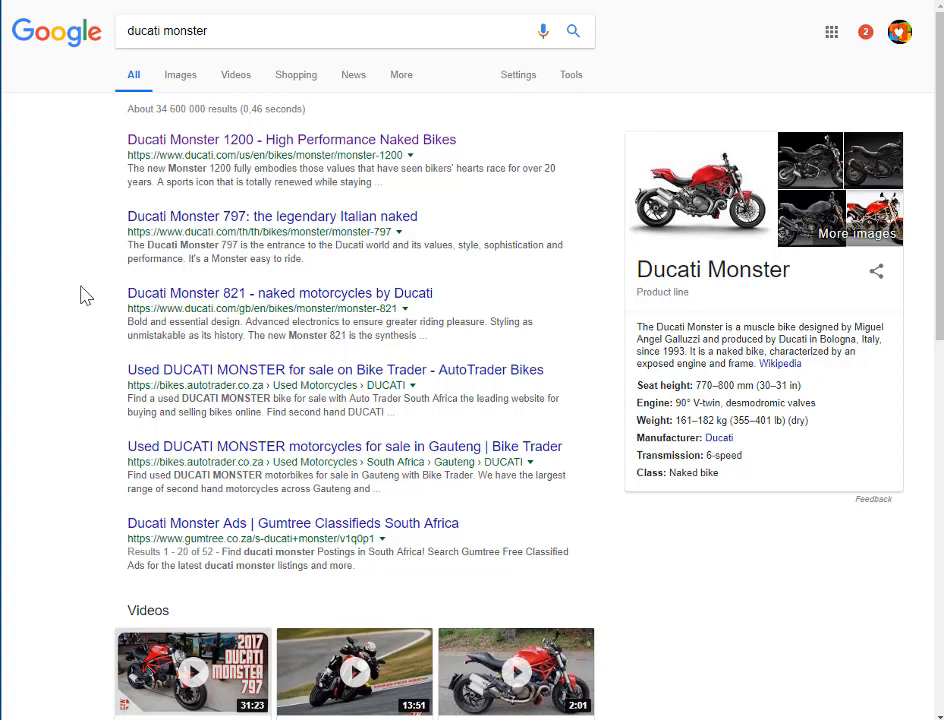
pyautogui.moveTo(80, 230)
pyautogui.write(' -wiki +pdf')
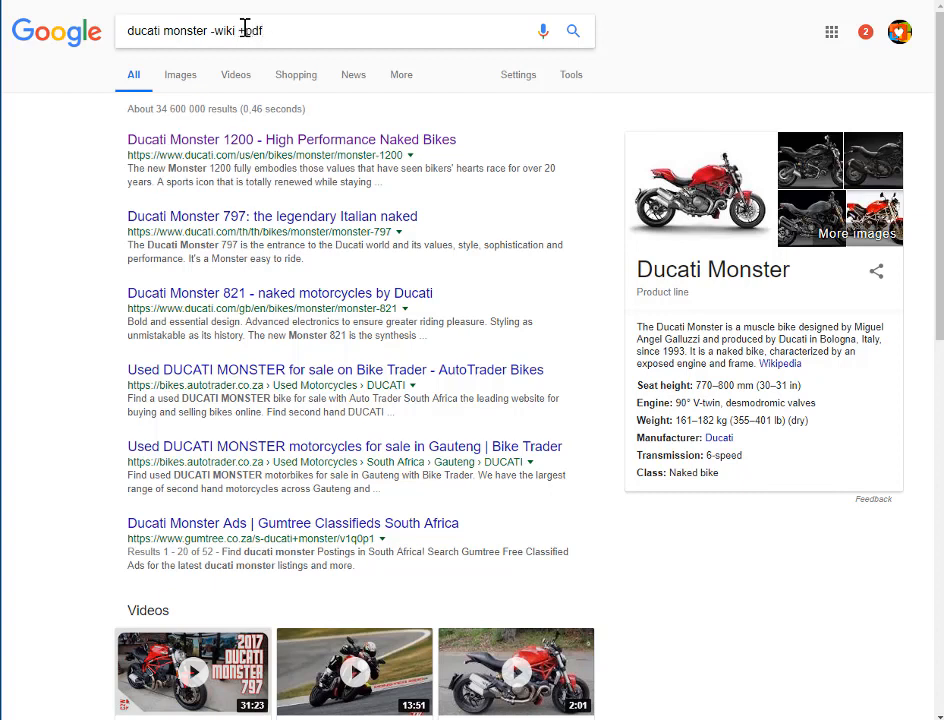
pyautogui.write('+2016')
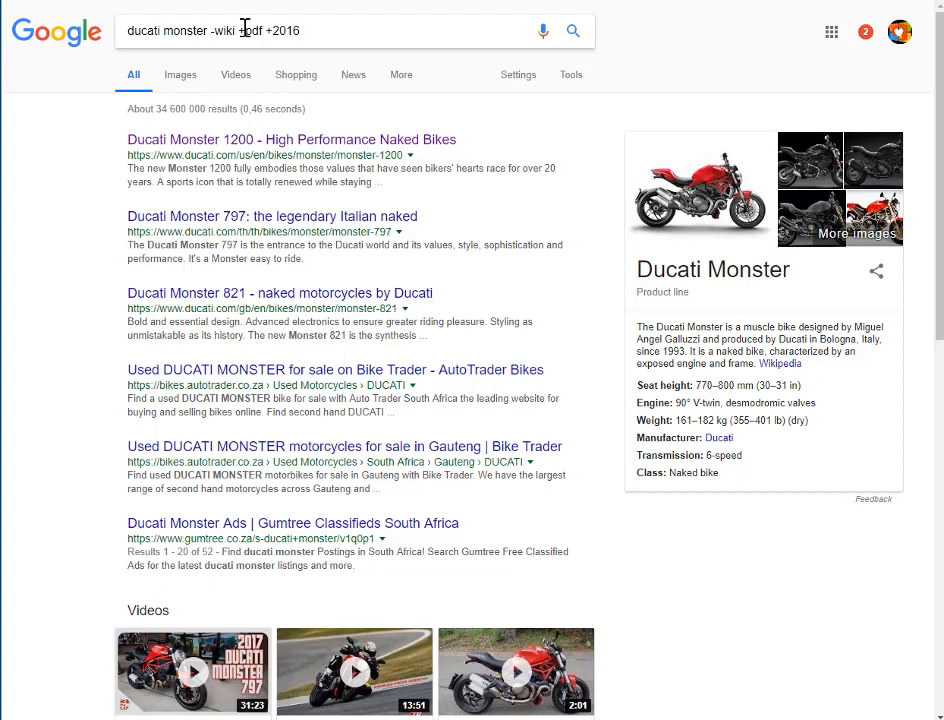